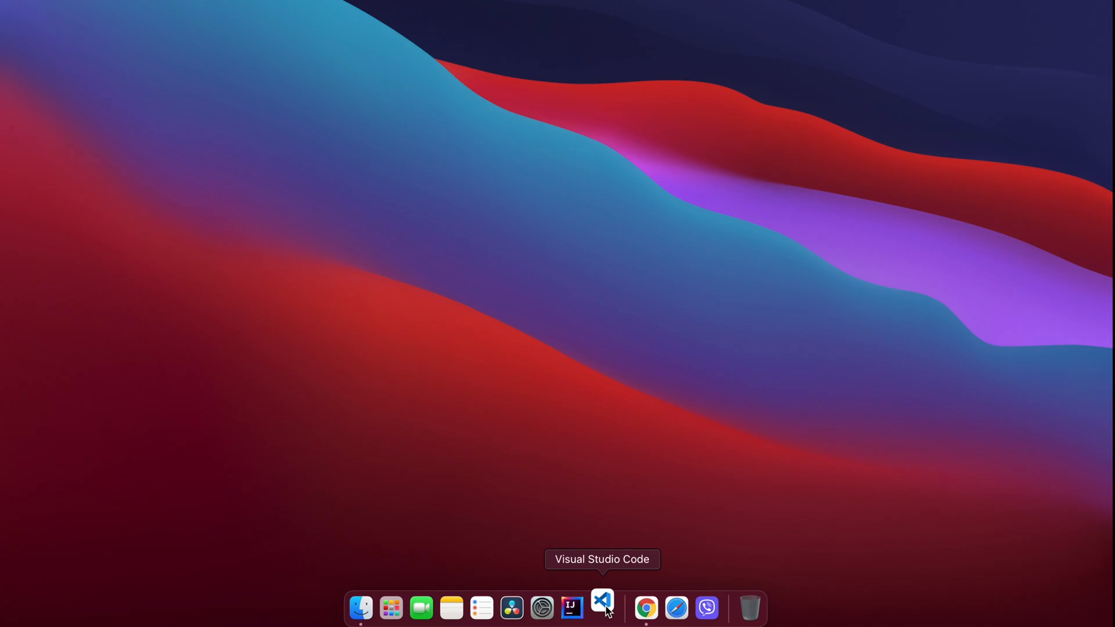
Launch VS Code from the Dock and search the Extensions marketplace for "java extension pack"
left_click(602, 607)
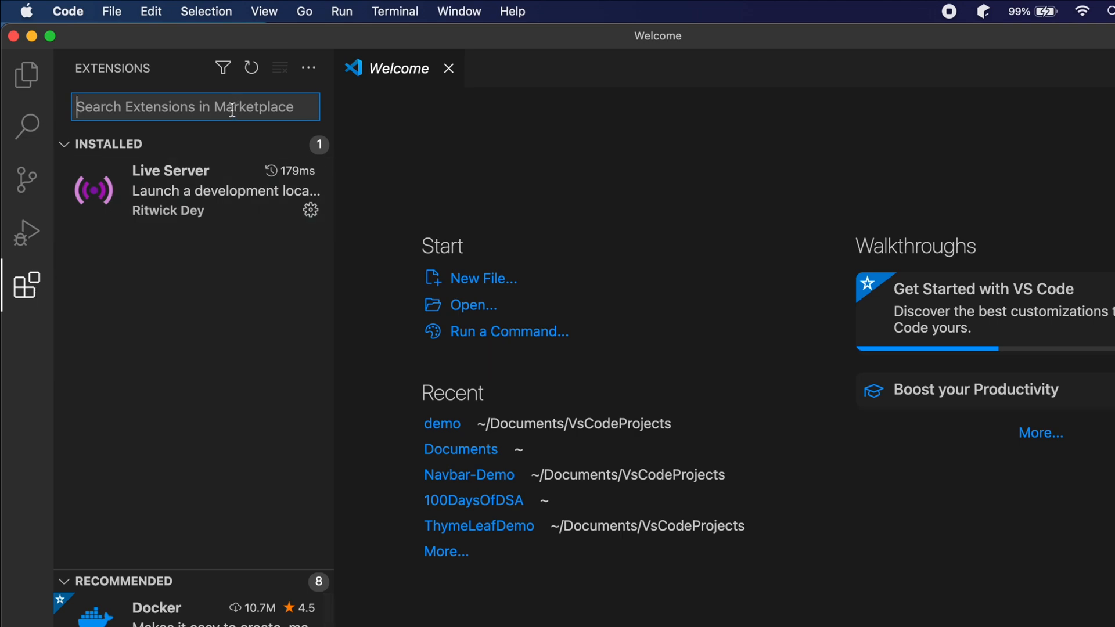
type("java ex")
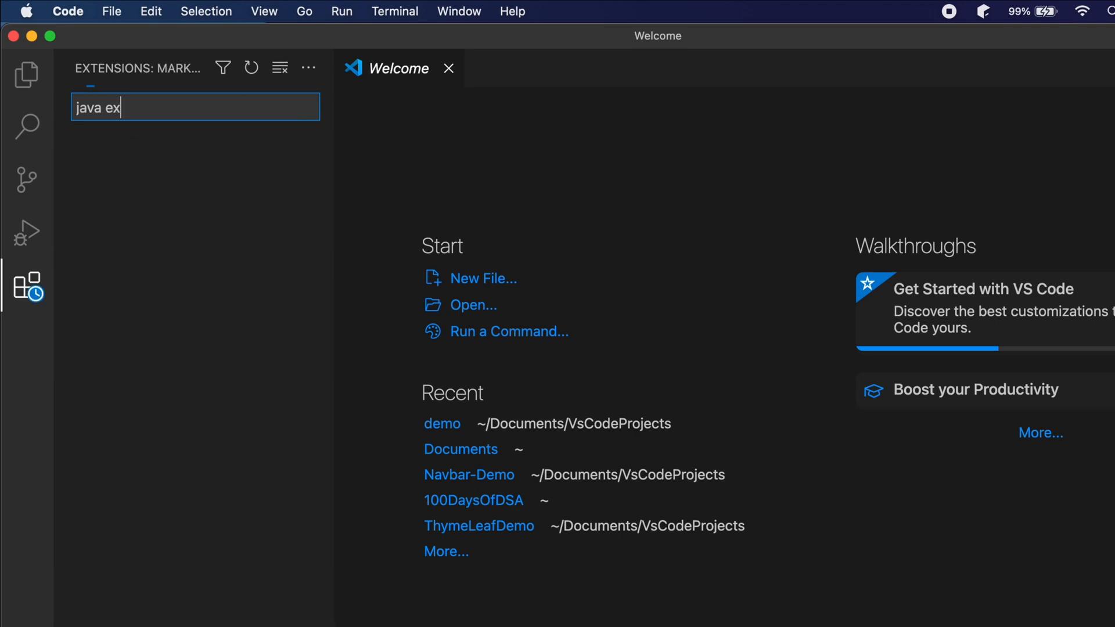
type("tension pack")
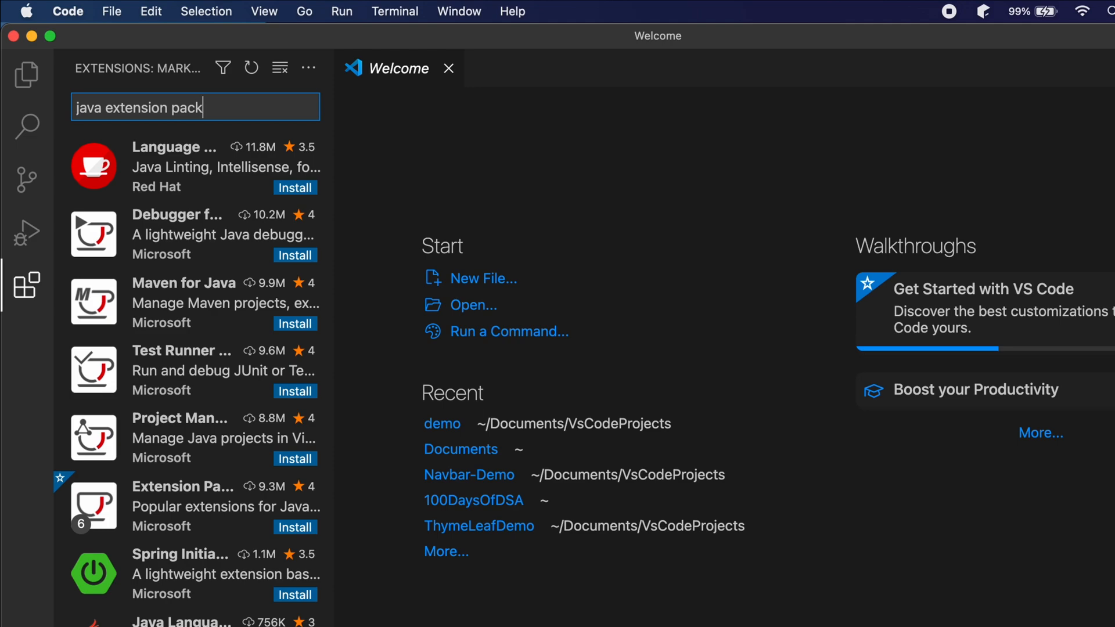
scroll("up", 3)
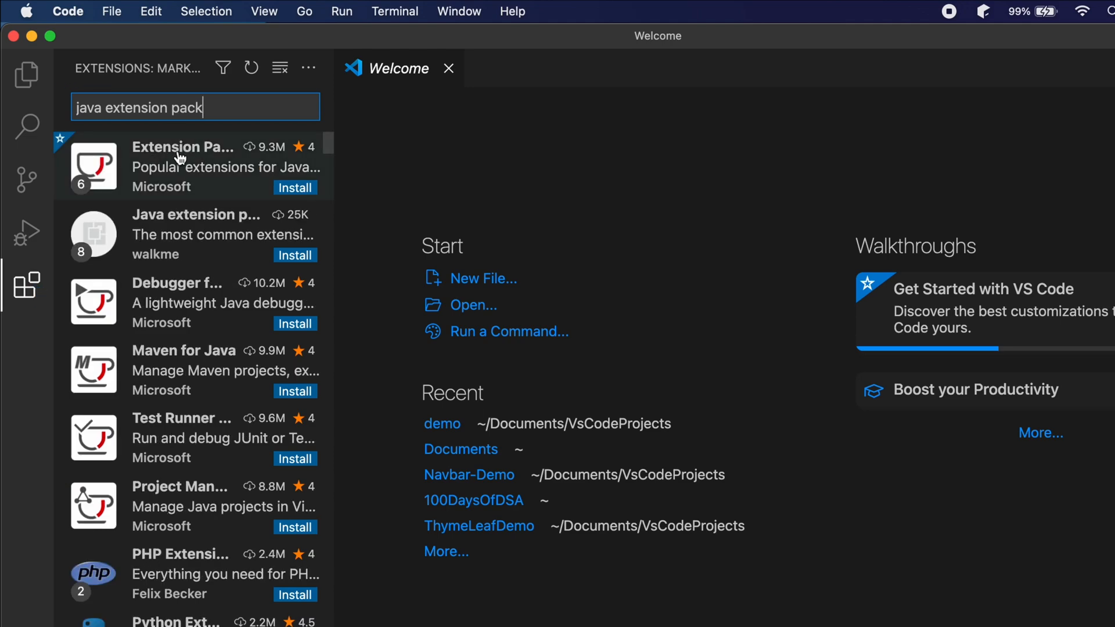
Review Microsoft's Extension Pack for Java details and install it with its bundled extensions
left_click(182, 166)
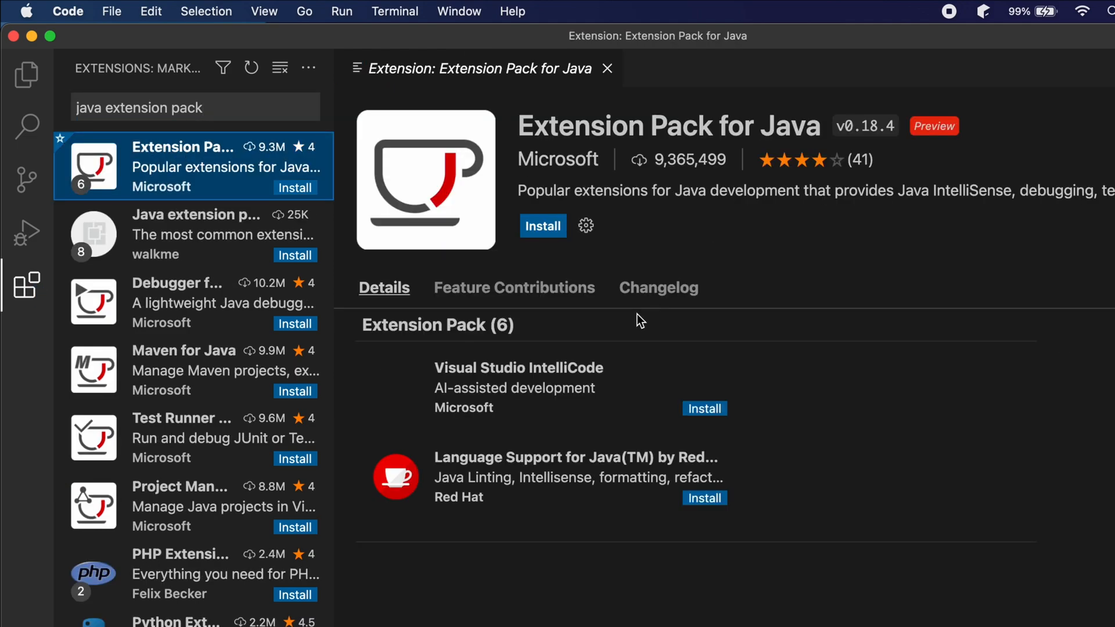
scroll("down", 3)
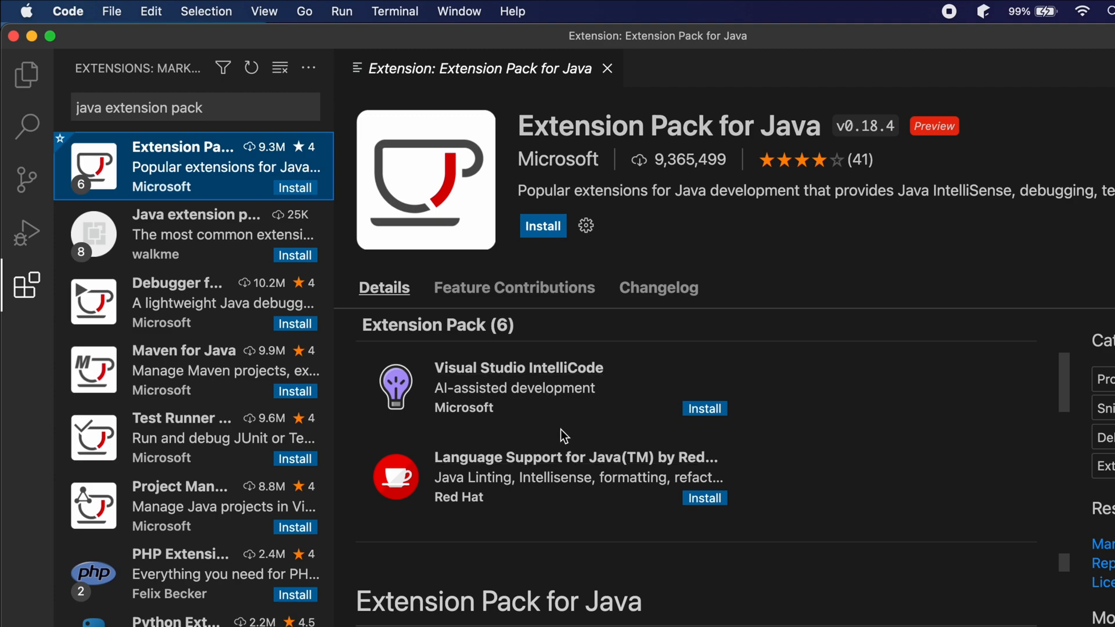
scroll("down", 3)
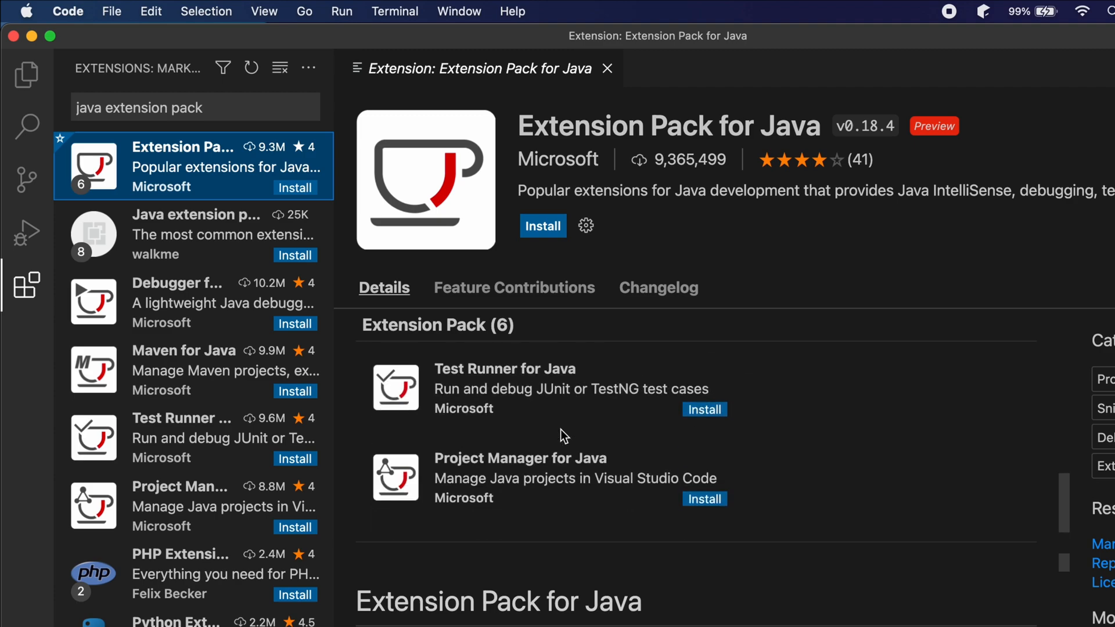
scroll("down", 3)
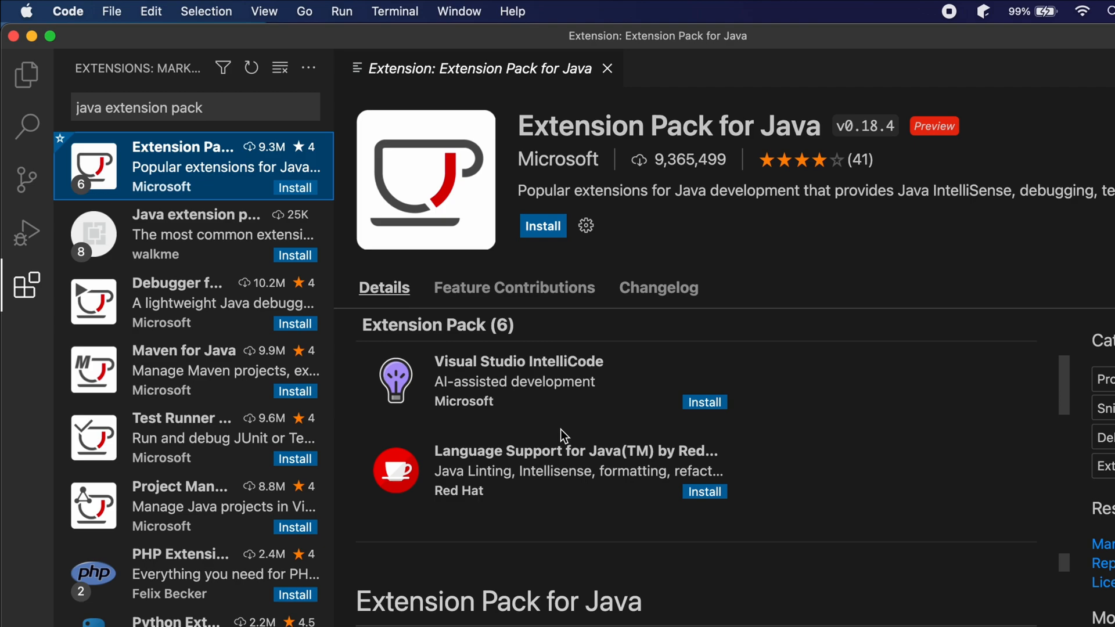
scroll("down", 3)
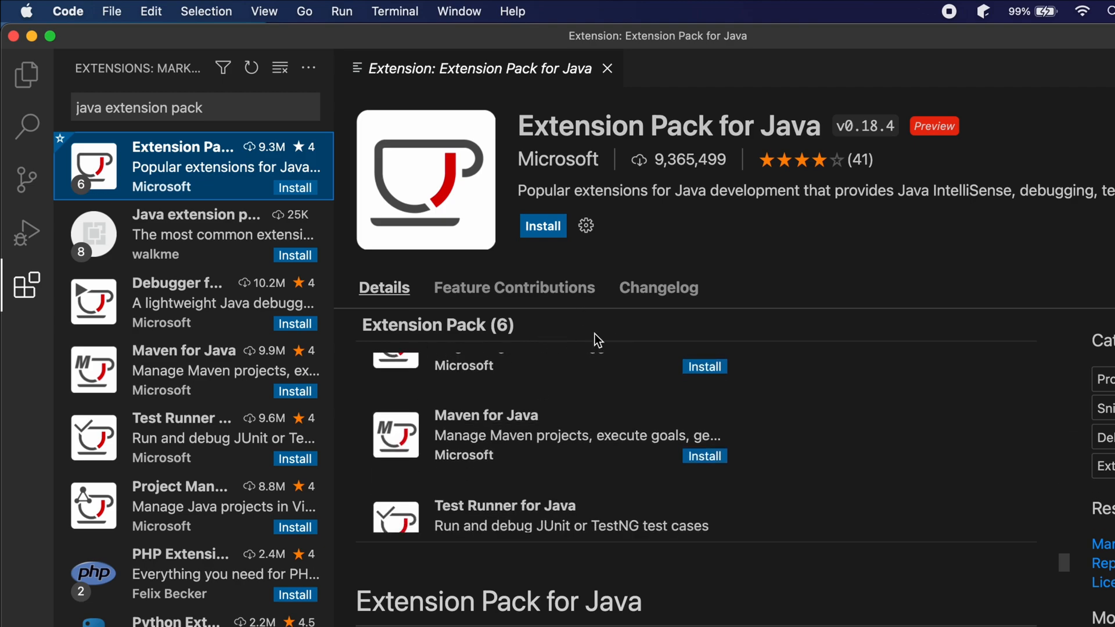
mouse_move(575, 304)
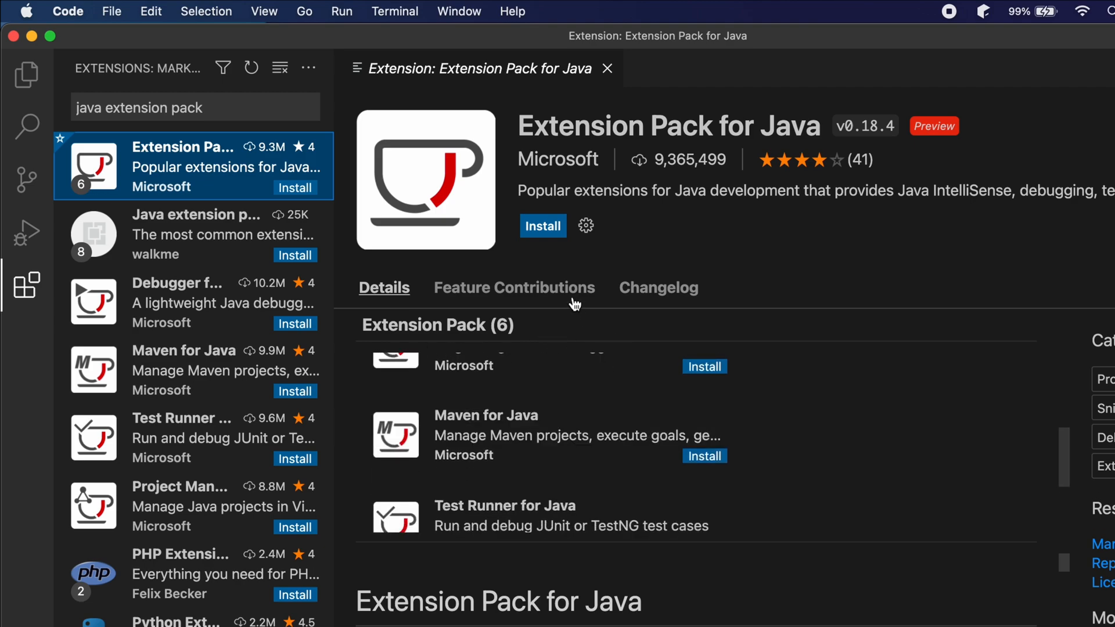
left_click(542, 225)
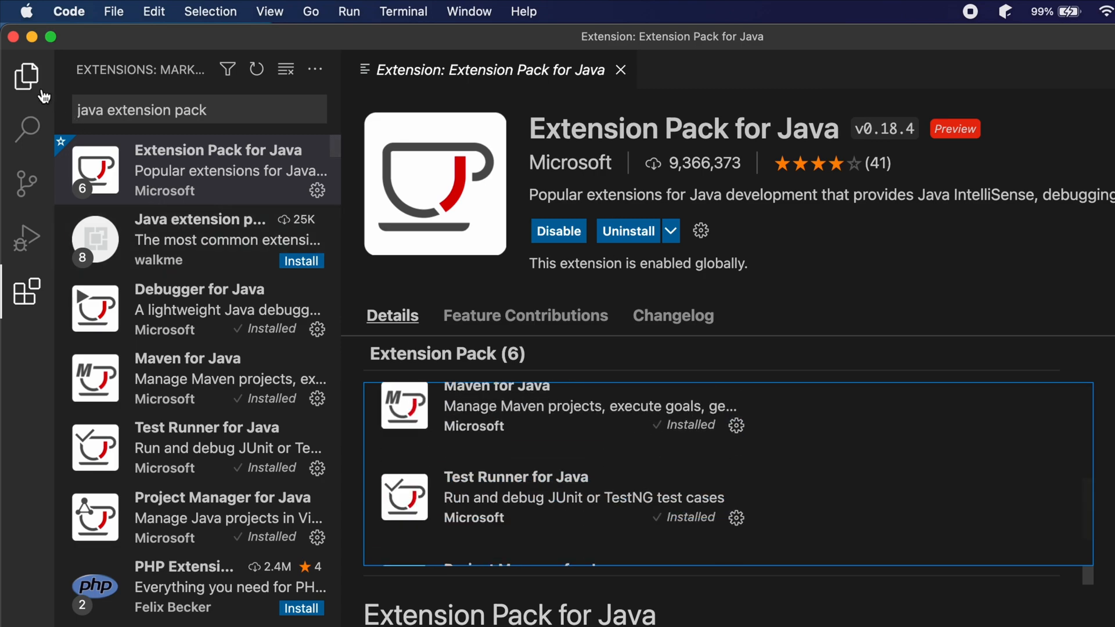
Start a new Java project from the Explorer with Desktop as its location
left_click(27, 77)
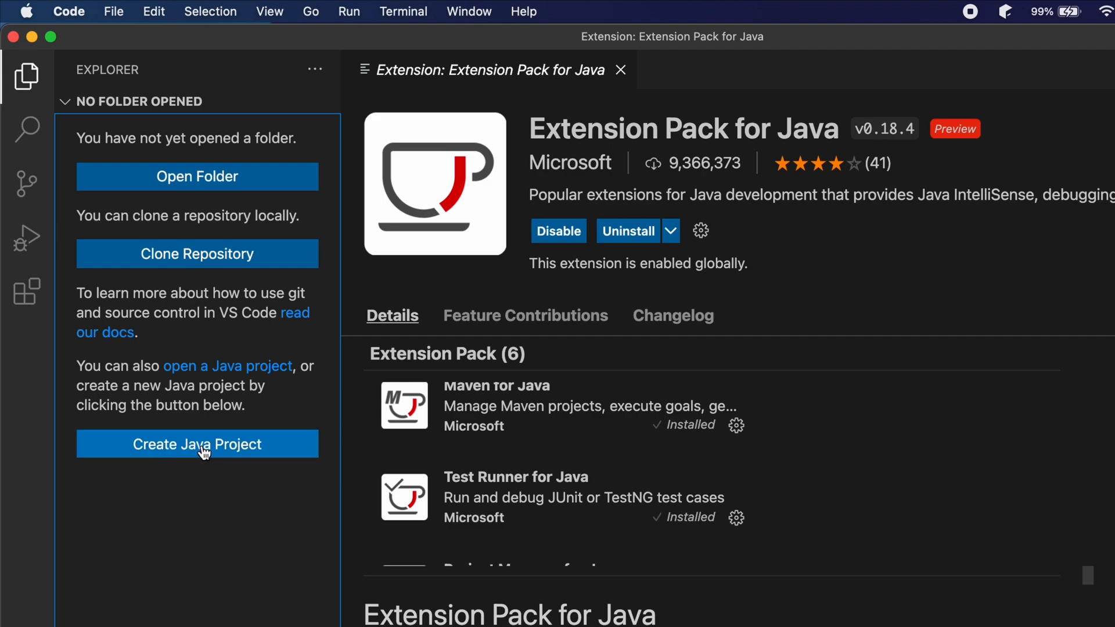
left_click(197, 444)
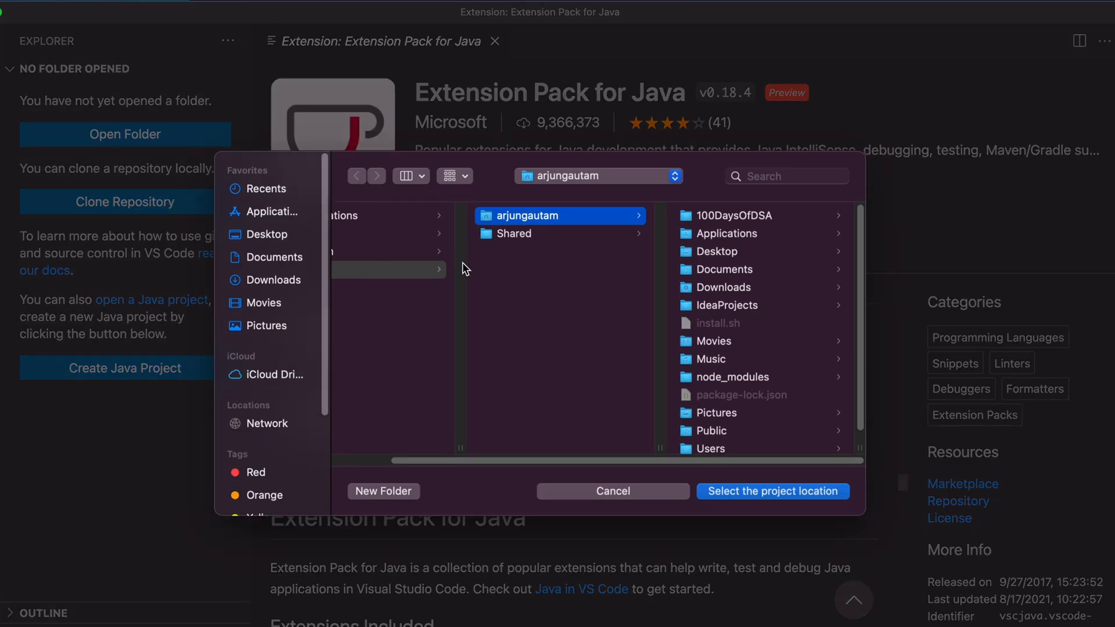
left_click(268, 233)
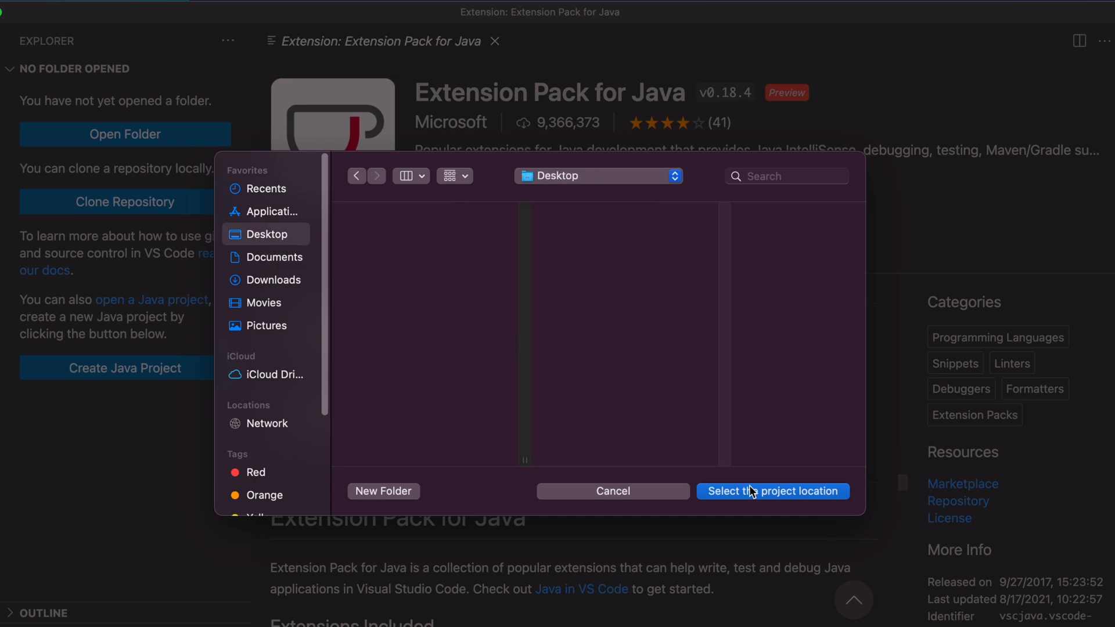
left_click(773, 490)
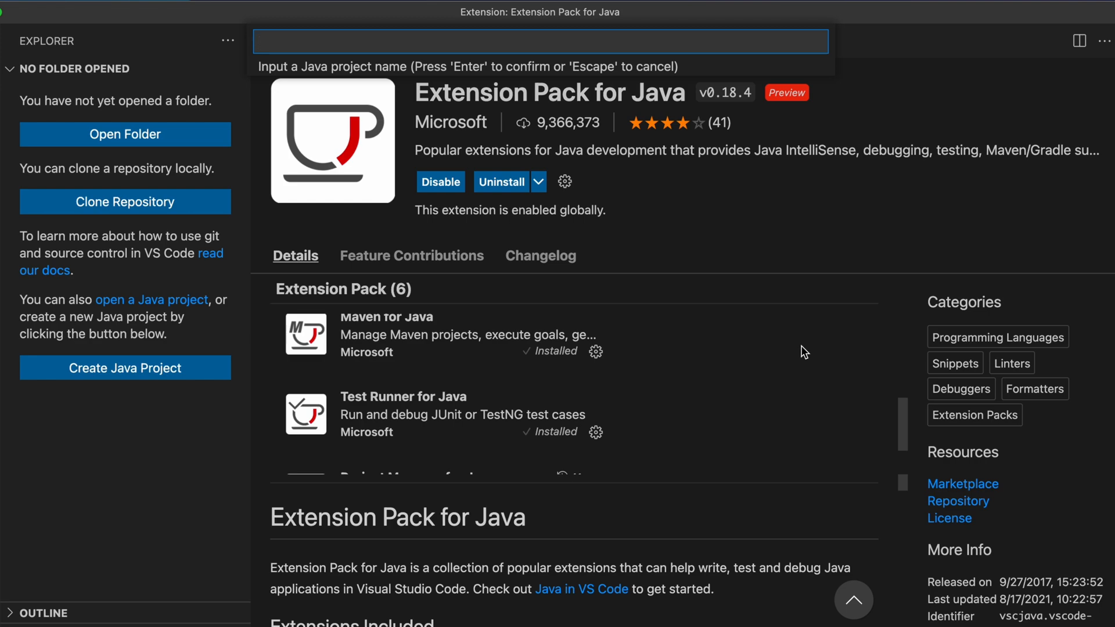
Name the project DemoProject and load its src/App.java in the editor
type("DemoPo")
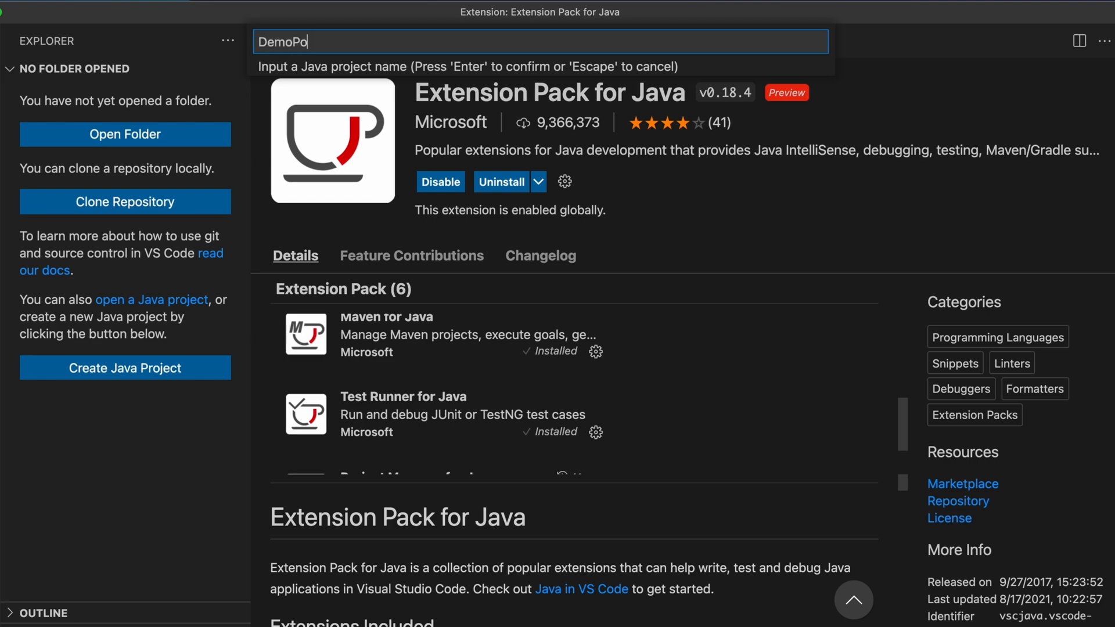
type("rje")
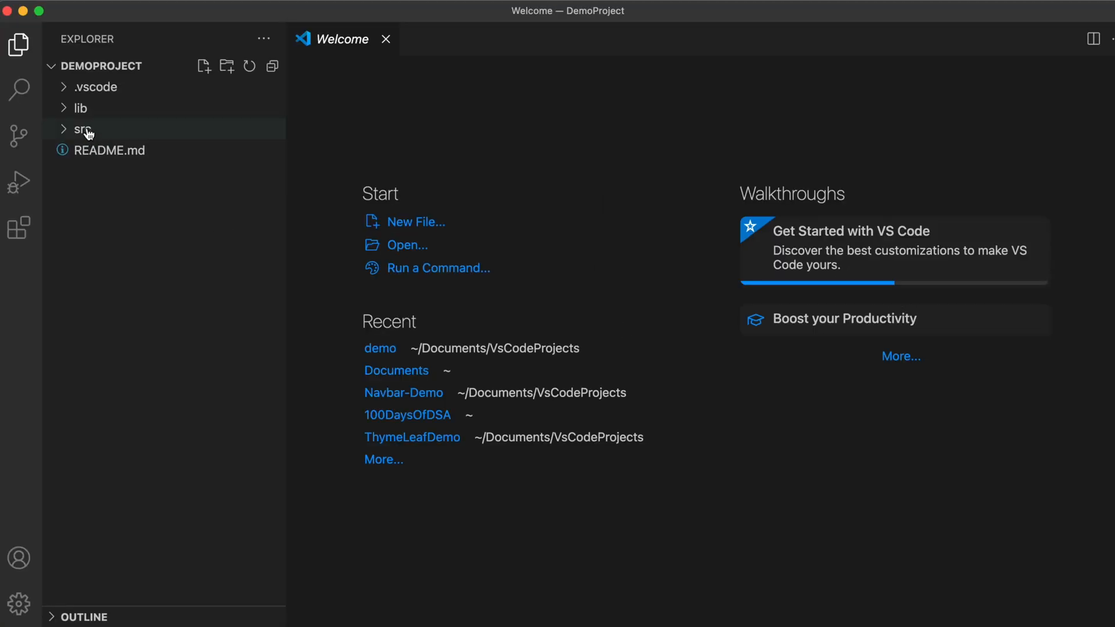
left_click(82, 129)
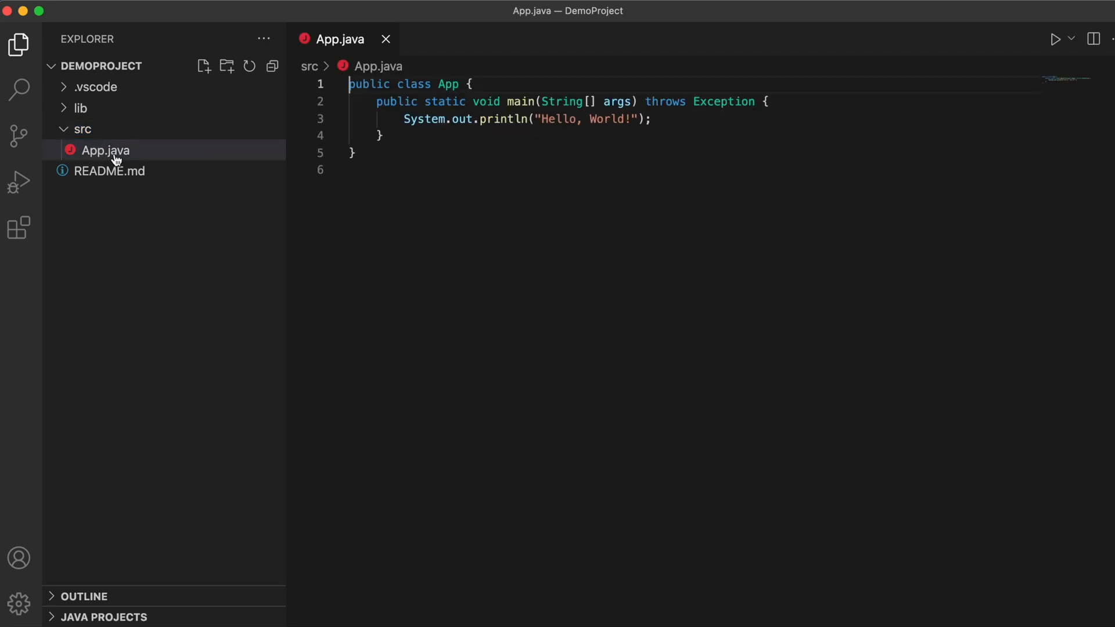
left_click(105, 150)
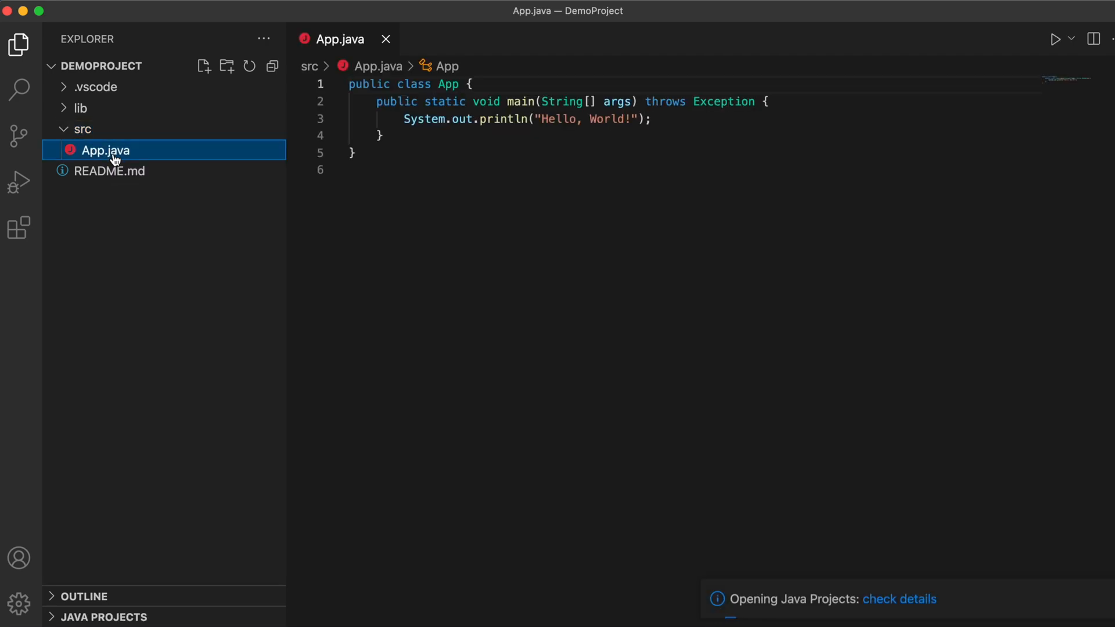
mouse_move(505, 206)
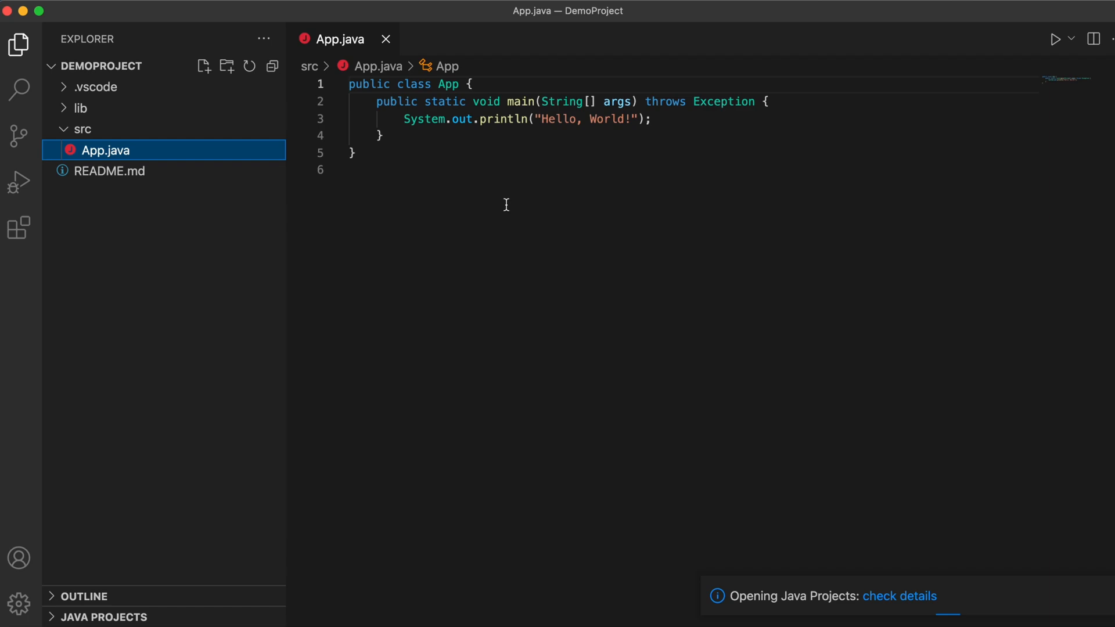
Run App.java as a Java program via Run Java from the editor's context menu
right_click(505, 204)
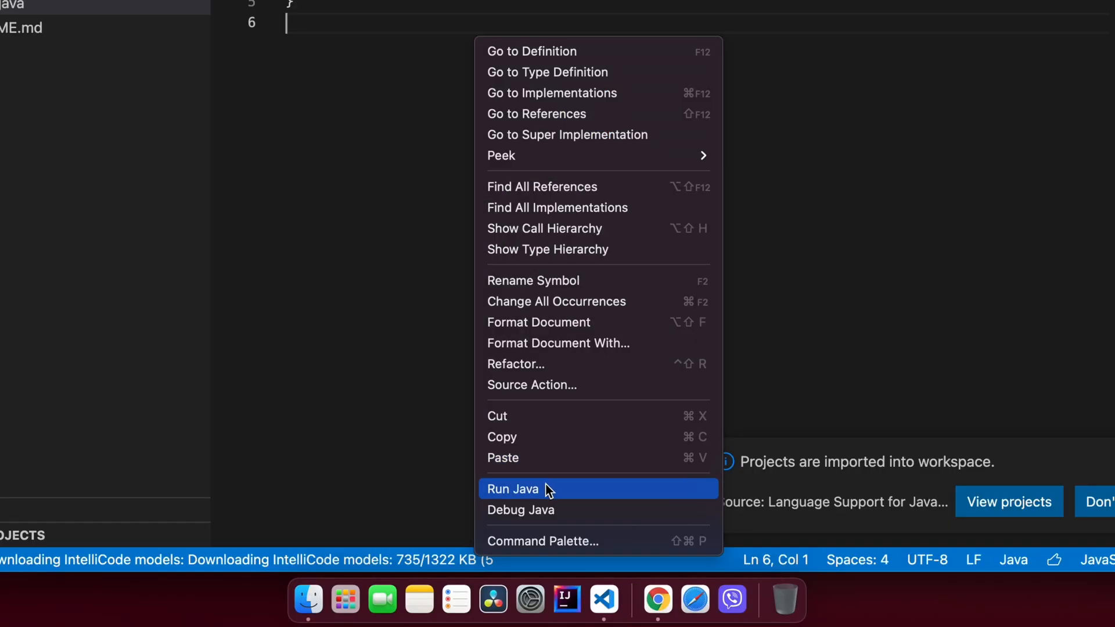
left_click(512, 489)
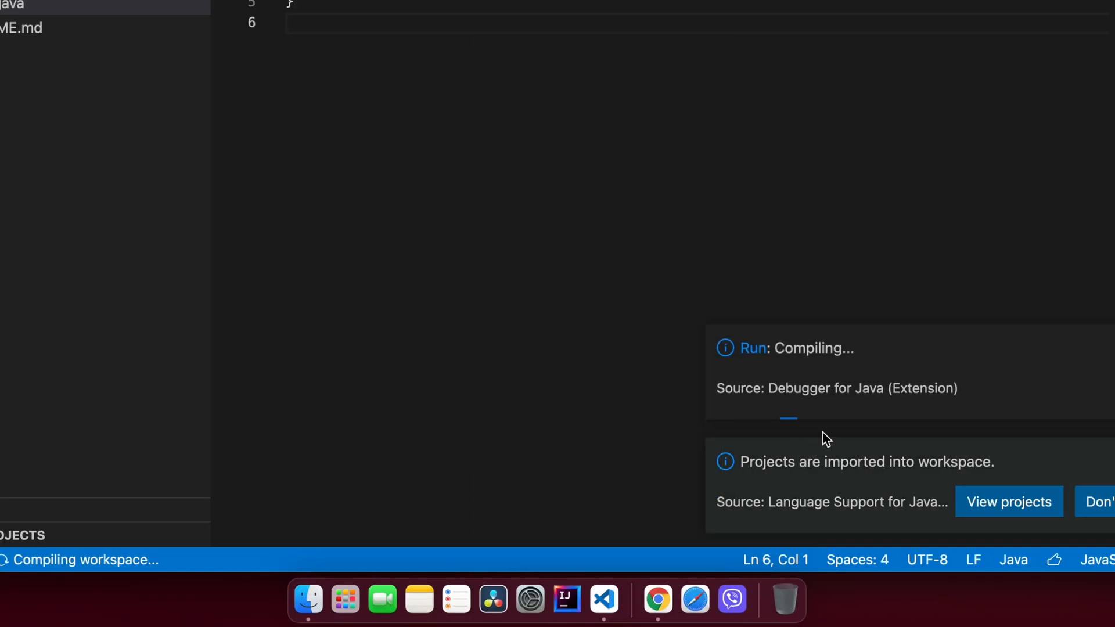